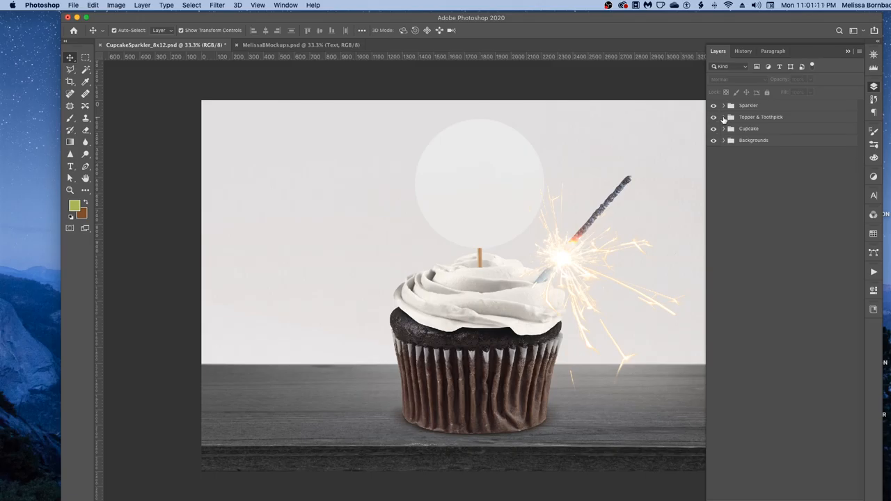
Step: Expand the Topper group and open the Design - Topper smart object as its own document
left_click(722, 117)
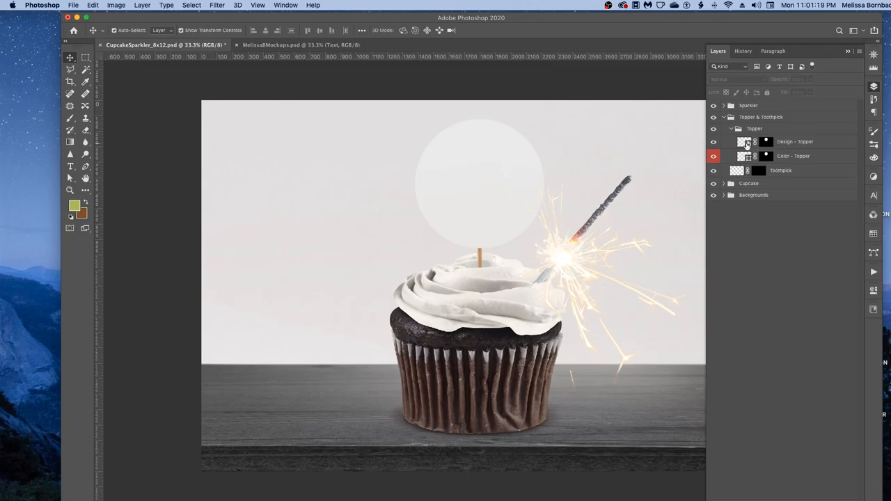
double_click(741, 142)
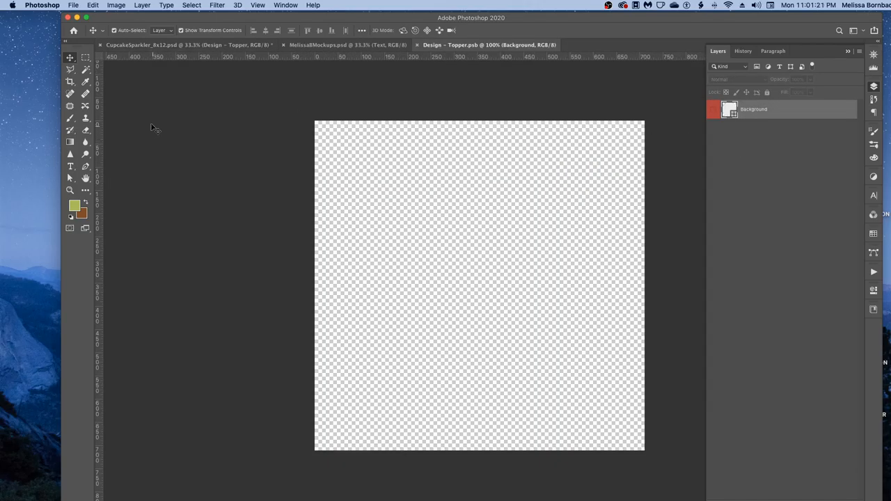
Step: Open Design - Topper.png, select all of the Happy Independence Day artwork and copy it
left_click(72, 6)
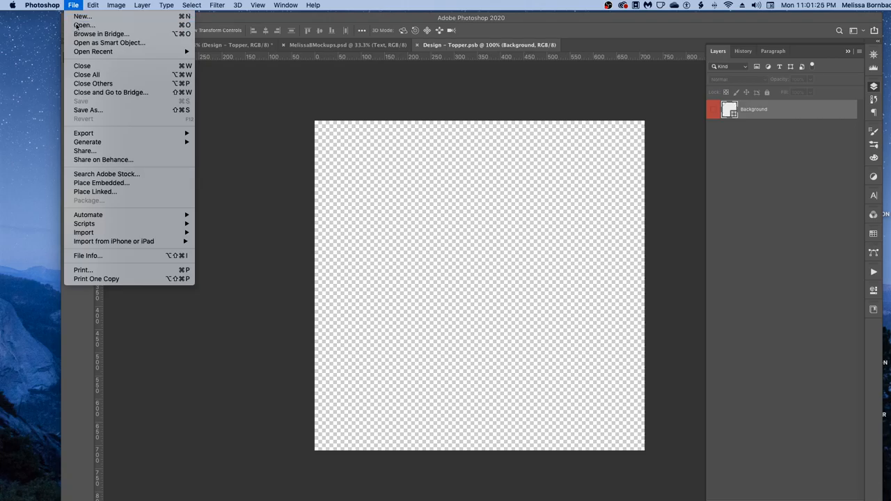
left_click(83, 25)
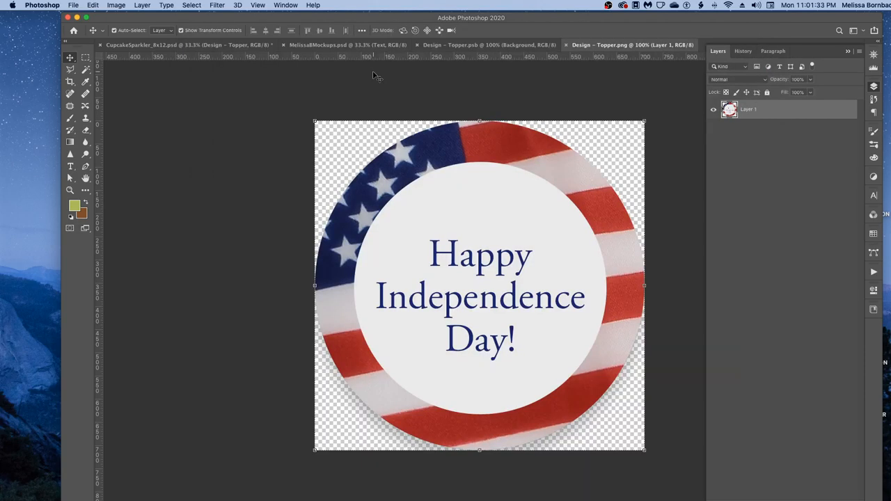
left_click(192, 5)
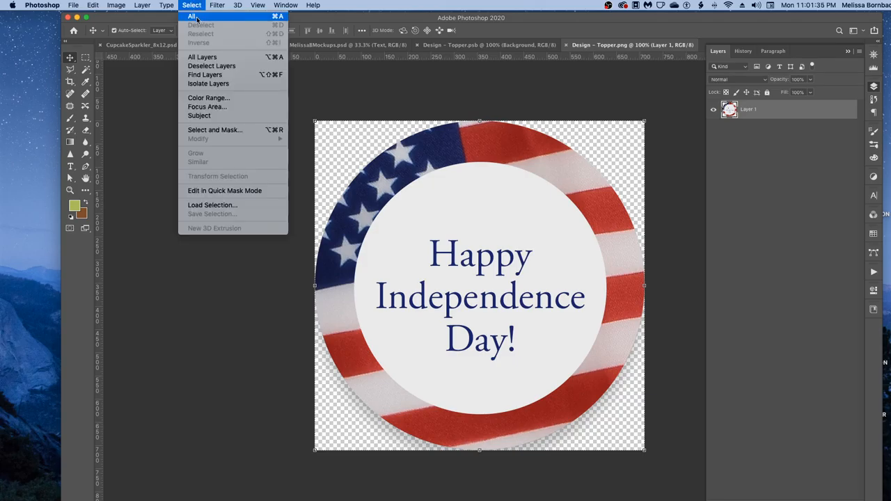
left_click(92, 5)
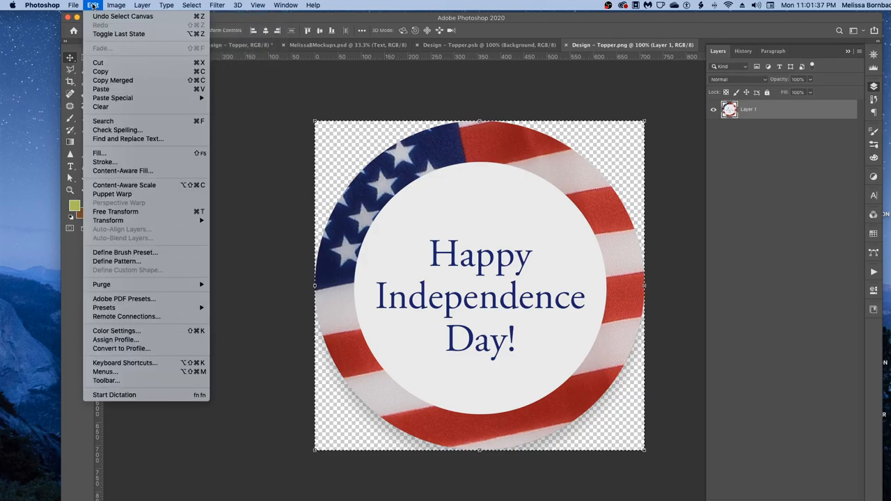
left_click(92, 5)
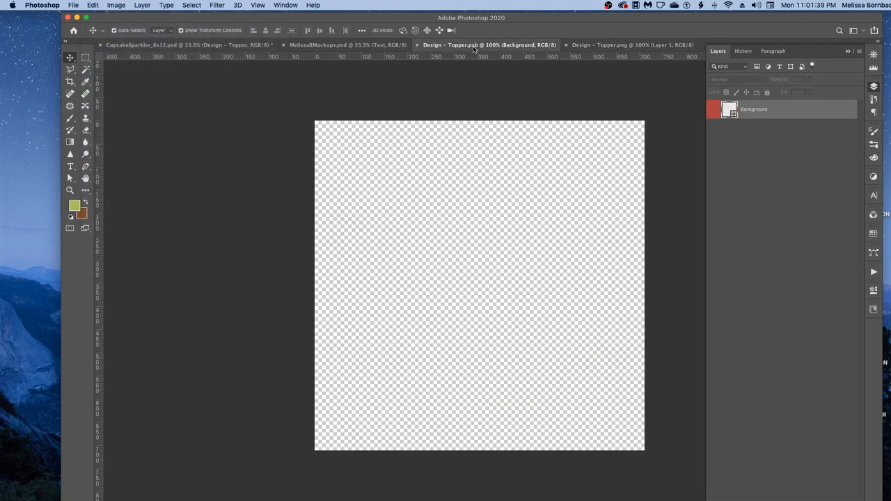
Step: Paste the copied Happy Independence Day artwork into Design - Topper.psb as a new layer
left_click(72, 6)
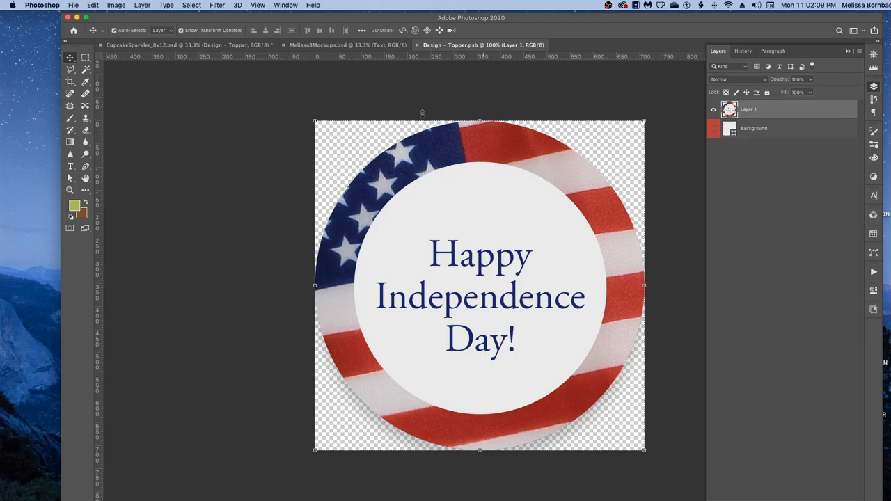
Step: Free-transform the pasted design to fit the circular canvas, then save and close the smart object
left_click(92, 5)
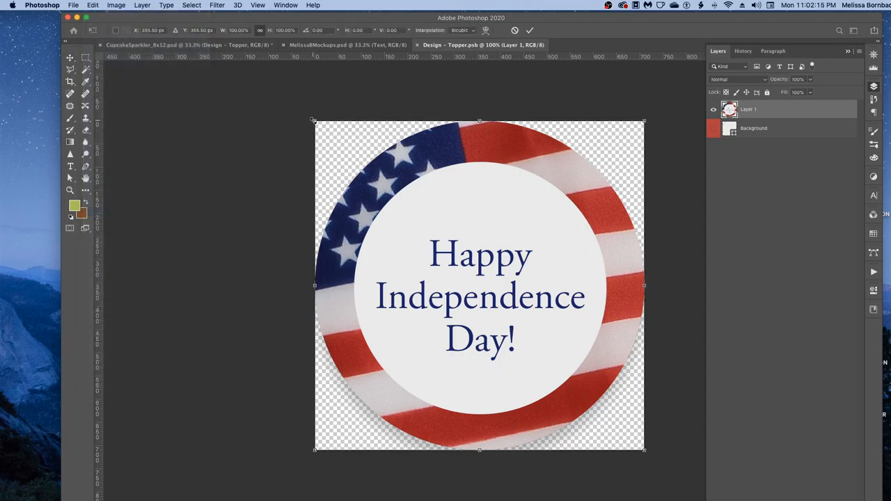
left_click_drag(315, 122, 337, 142)
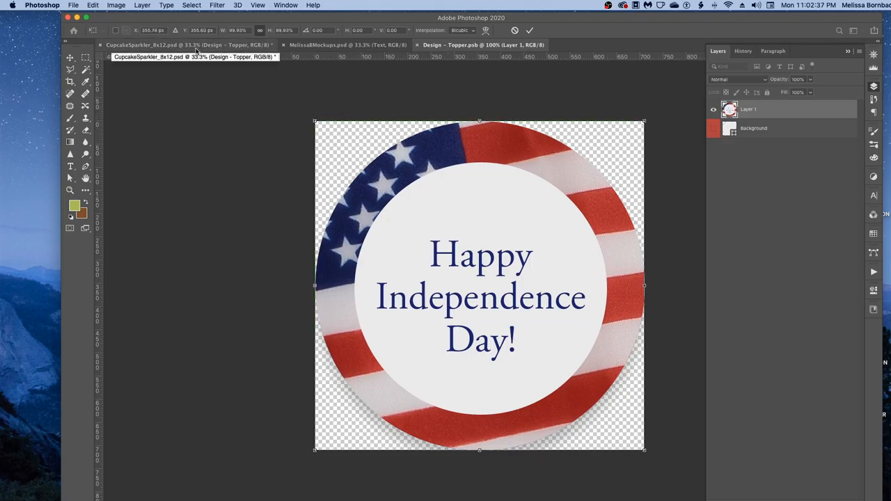
left_click(92, 6)
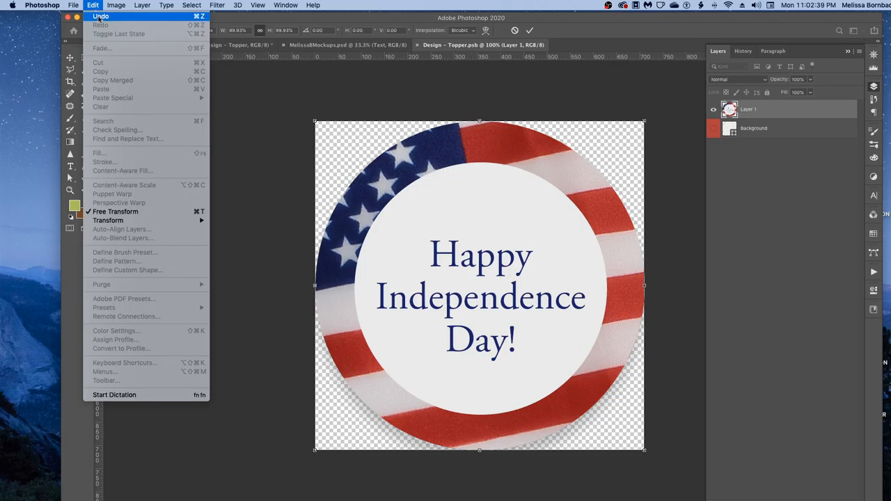
left_click(92, 6)
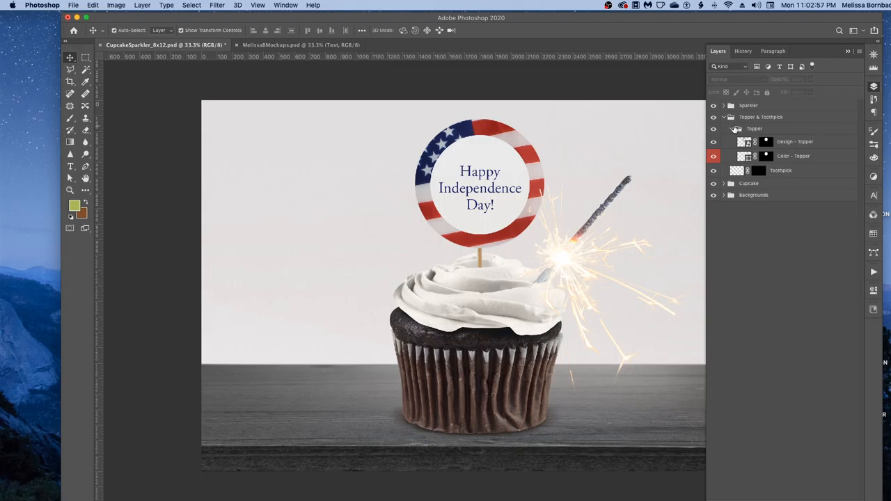
Step: Collapse the Topper group, hide the topper and keep only the Toothpick layer visible
left_click(724, 128)
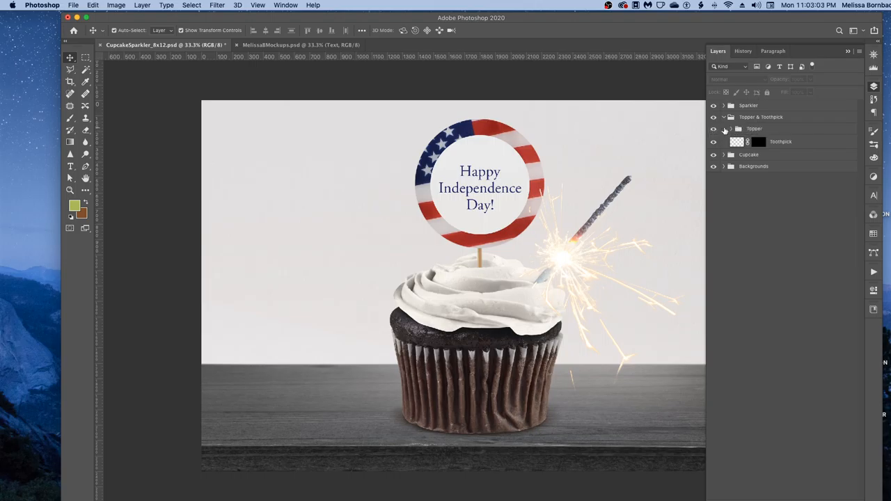
left_click(712, 128)
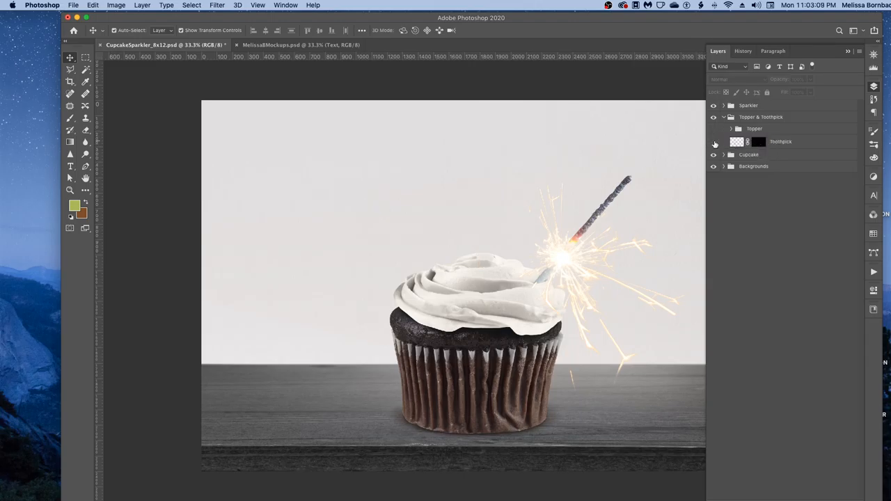
left_click(713, 142)
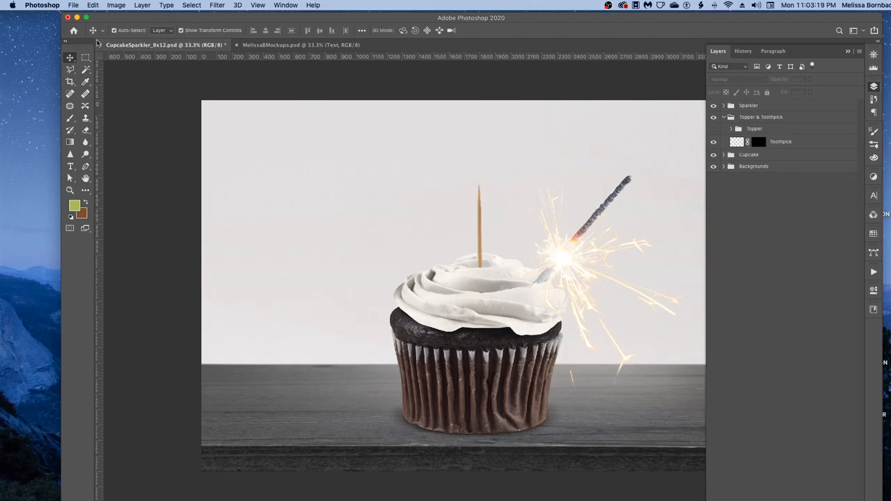
Step: Open Star.png from the 1_Art folder and select the whole blue star image
left_click(73, 5)
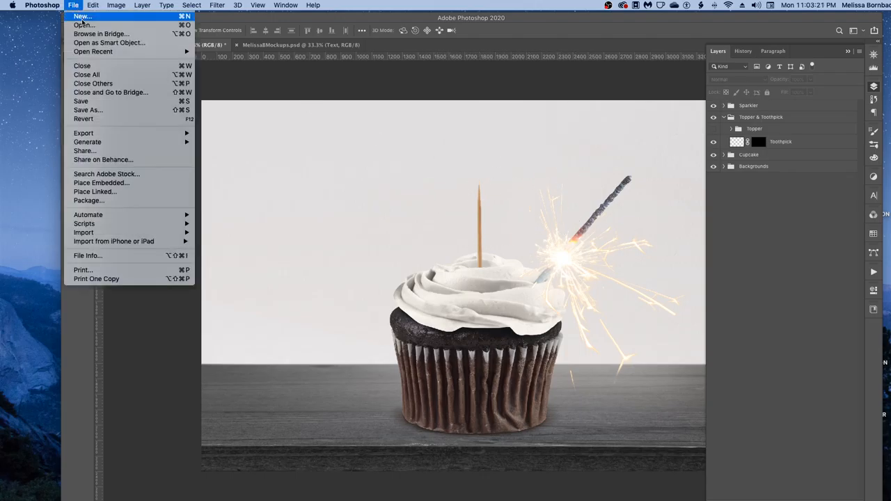
left_click(84, 25)
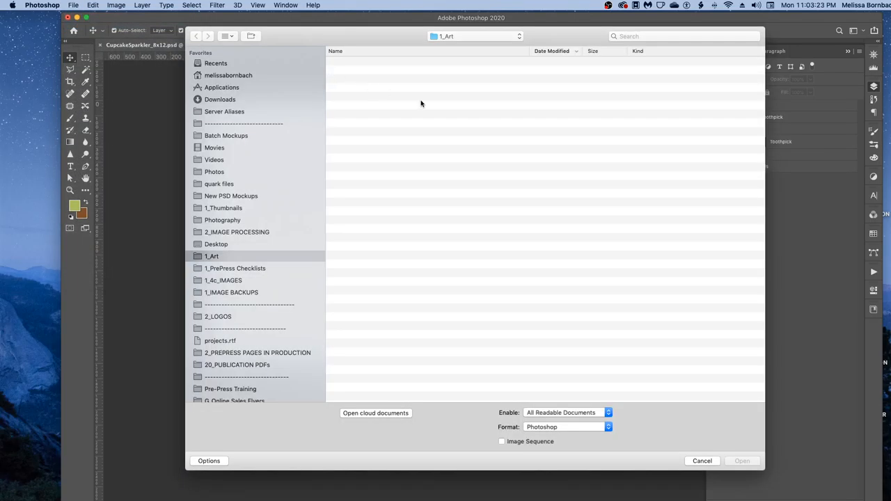
left_click(356, 61)
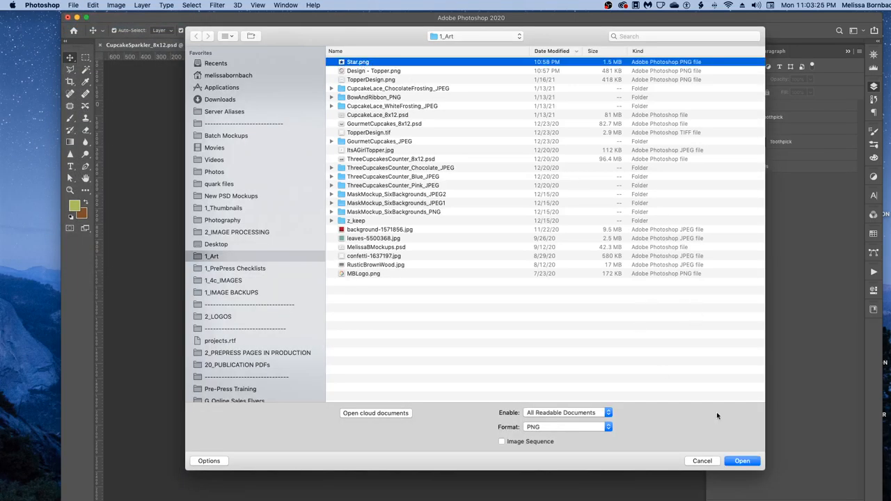
left_click(742, 461)
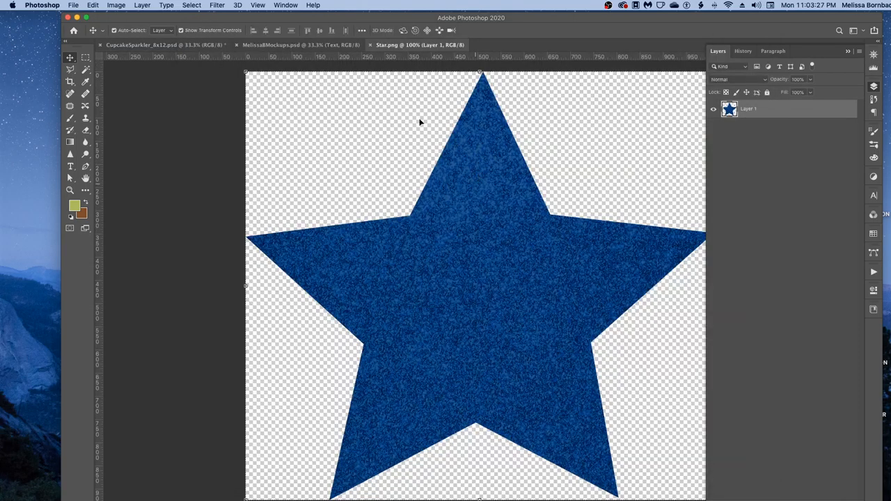
left_click(192, 6)
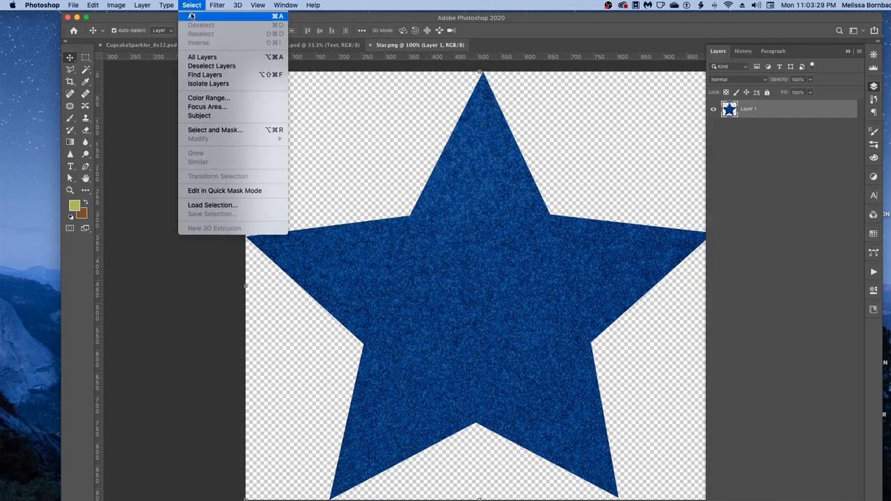
left_click(92, 6)
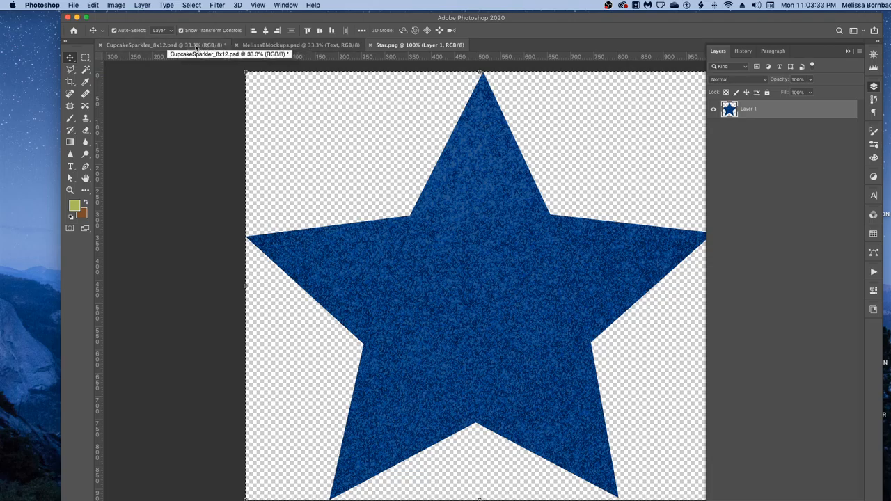
Step: Switch to the CupcakeSparkler mockup and paste the star as Layer 1 above the toothpick
left_click(164, 44)
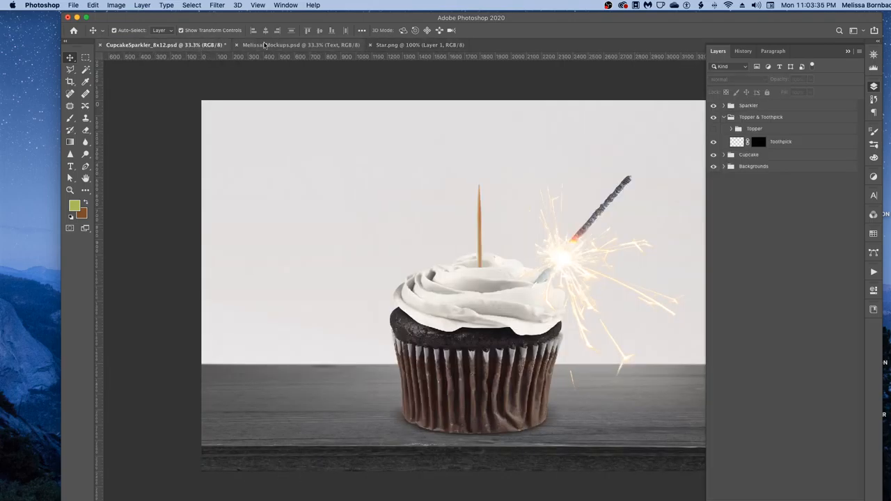
left_click(91, 6)
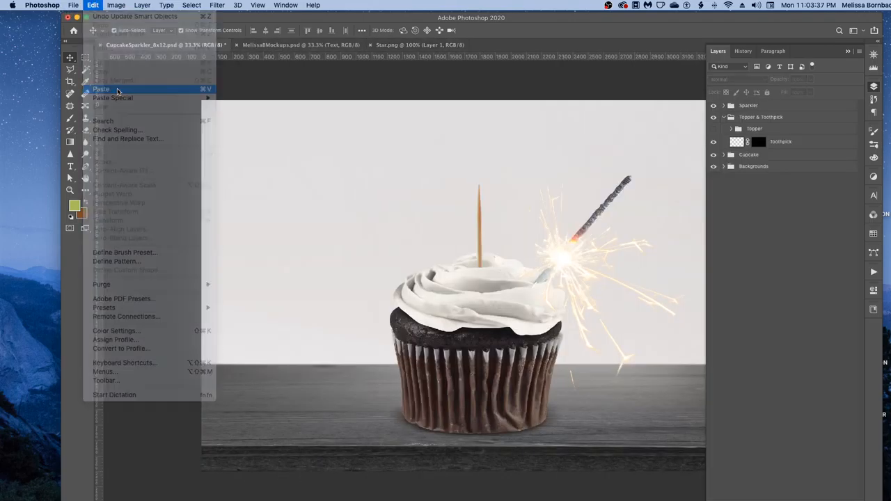
left_click(100, 89)
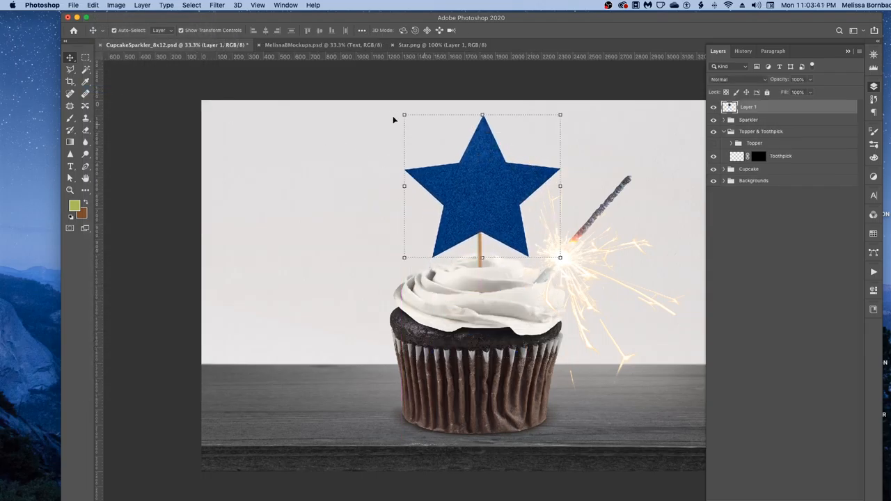
left_click(92, 5)
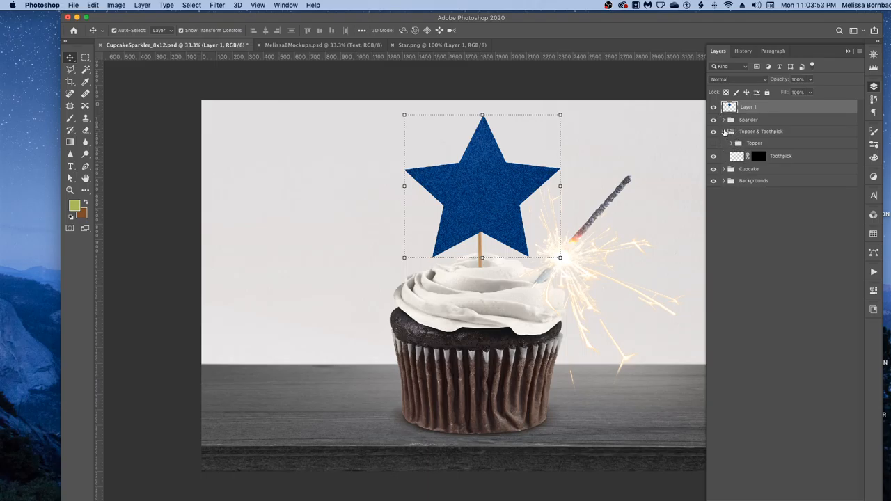
Step: Collapse the Topper & Toothpick group and expand the Cupcake group to show its frosting layers
left_click(724, 130)
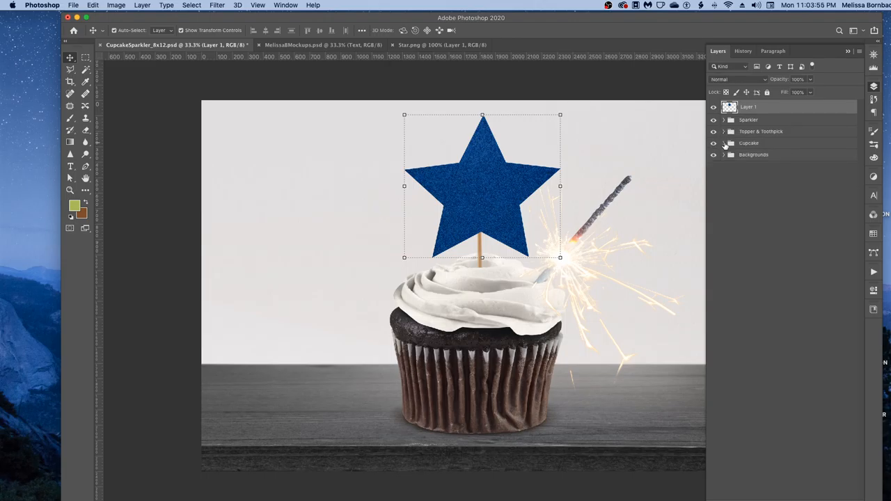
left_click(724, 142)
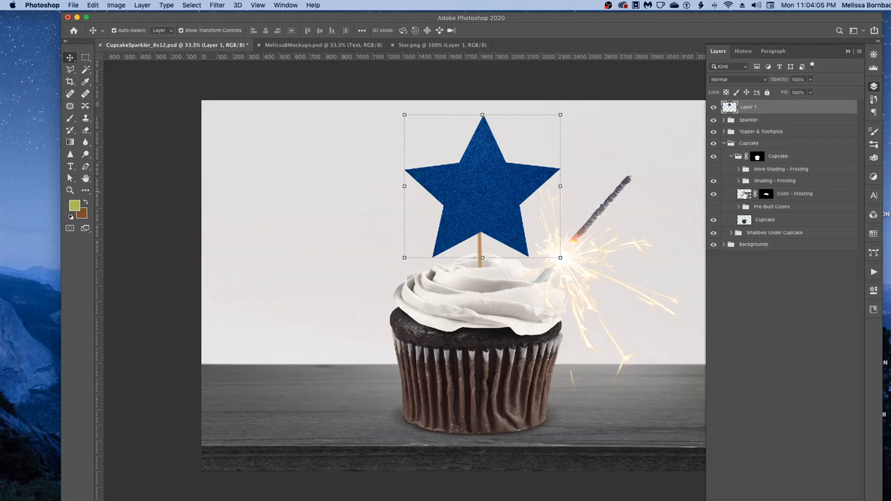
Step: Recolour the Color - Frosting fill layer to a light periwinkle blue in the Color Picker
double_click(743, 194)
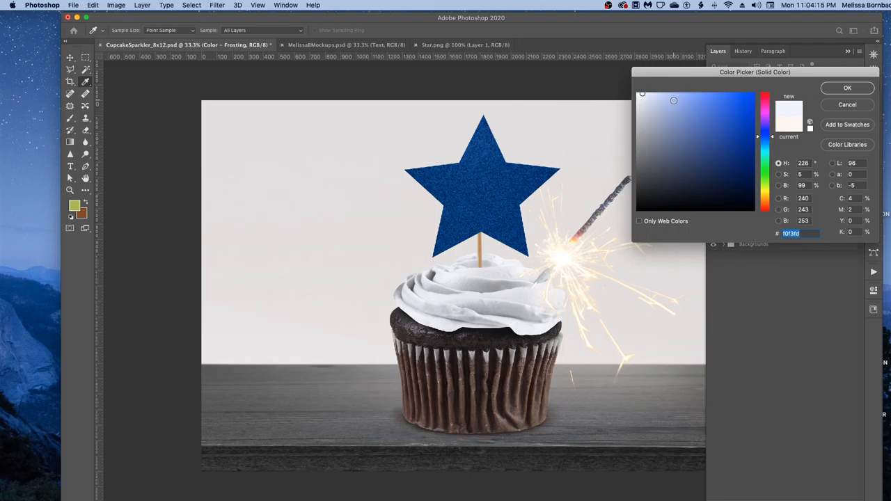
left_click(706, 114)
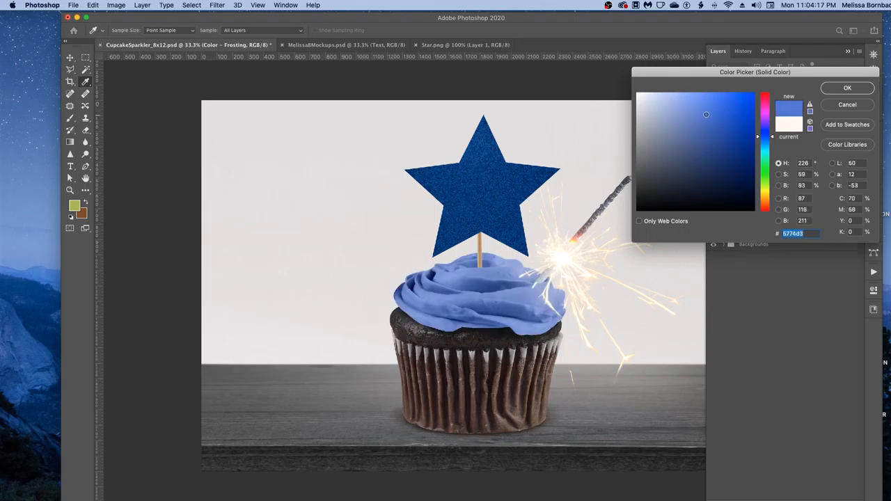
left_click(711, 114)
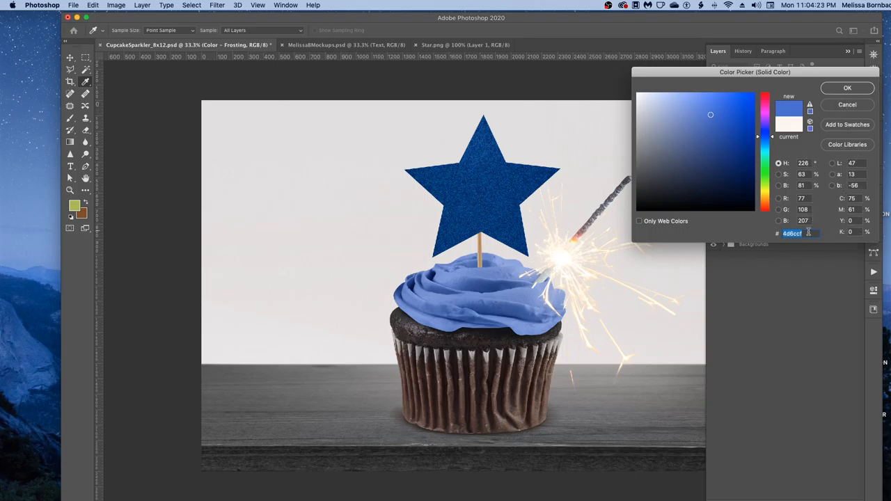
left_click(846, 87)
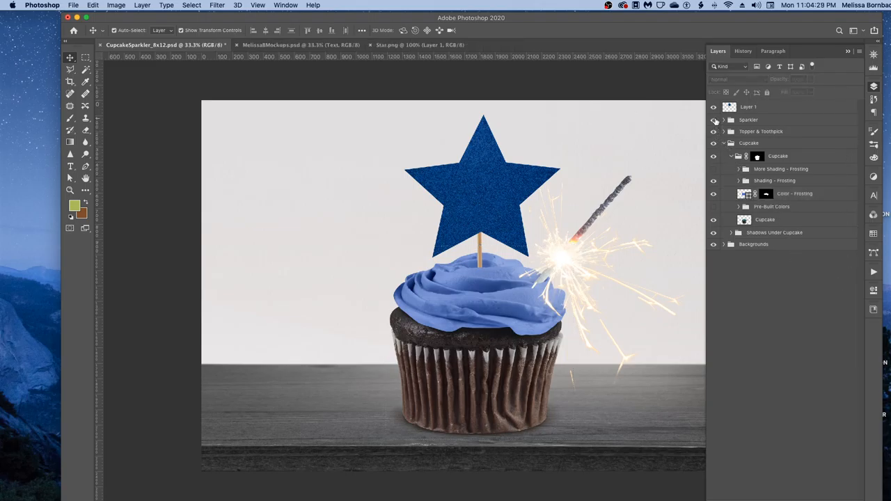
Step: Hide the Sparkler group, expand Backgrounds and toggle the Gray Wood White Wall layer off and back on
left_click(713, 120)
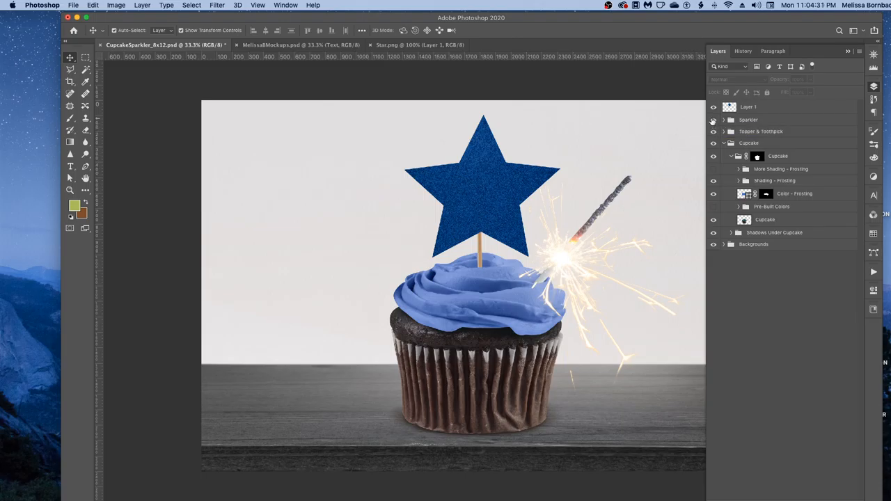
left_click(713, 120)
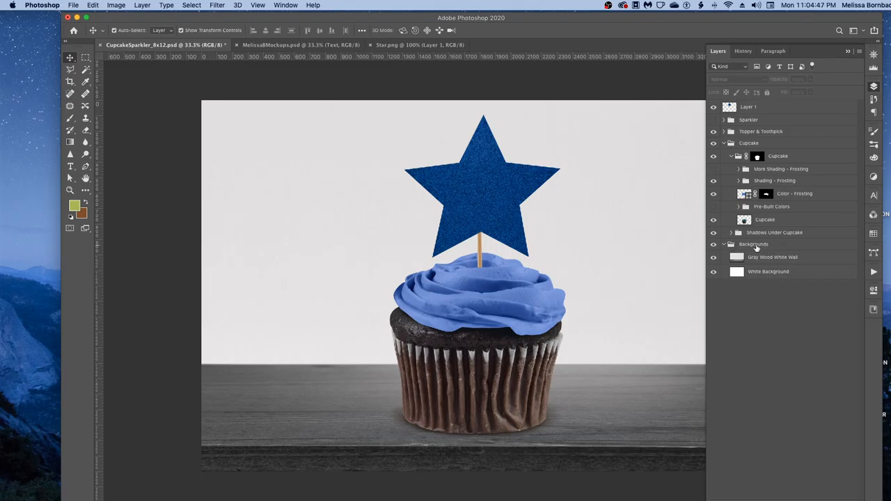
mouse_move(713, 259)
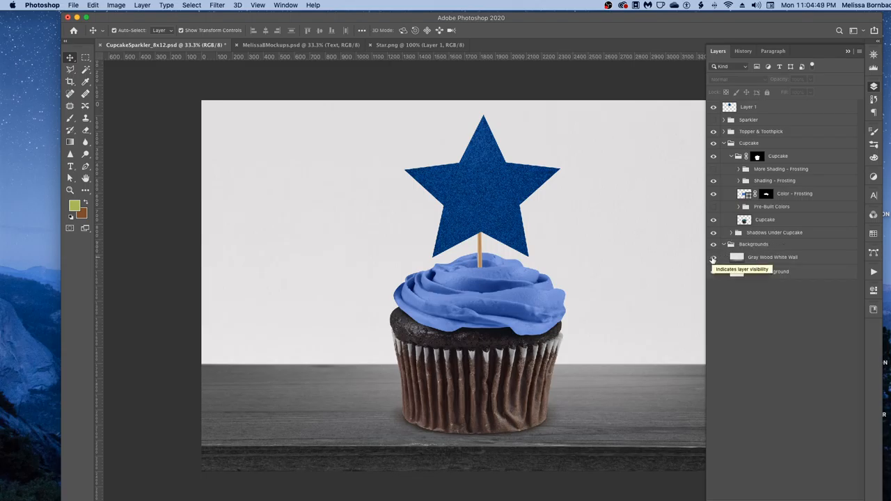
left_click(713, 256)
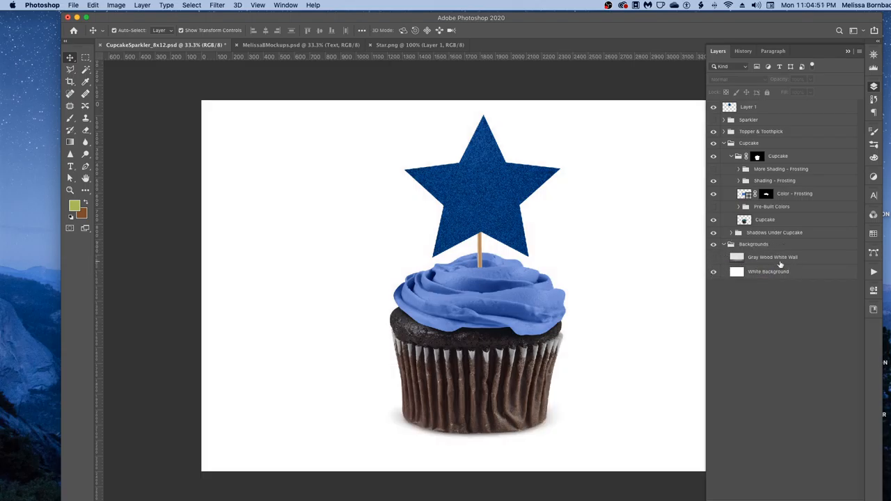
left_click(713, 256)
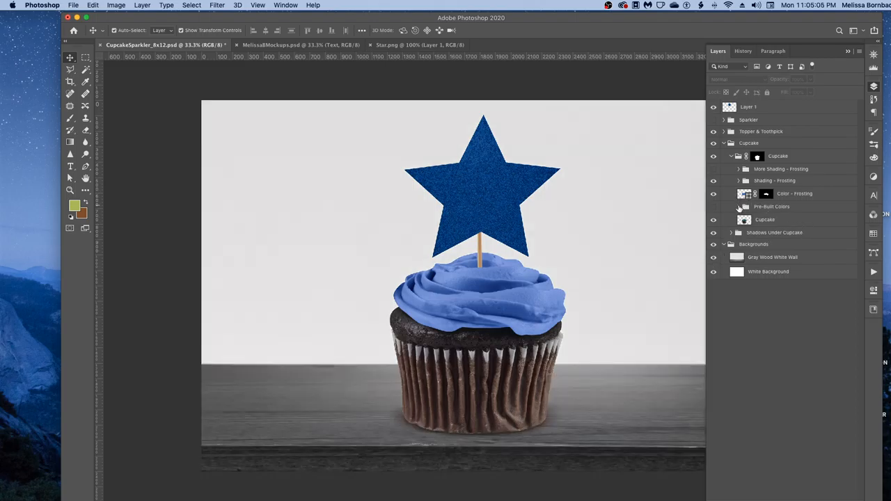
Step: Expand Pre-Built Colors and toggle the colour layers so the frosting shows chocolate brown
left_click(730, 206)
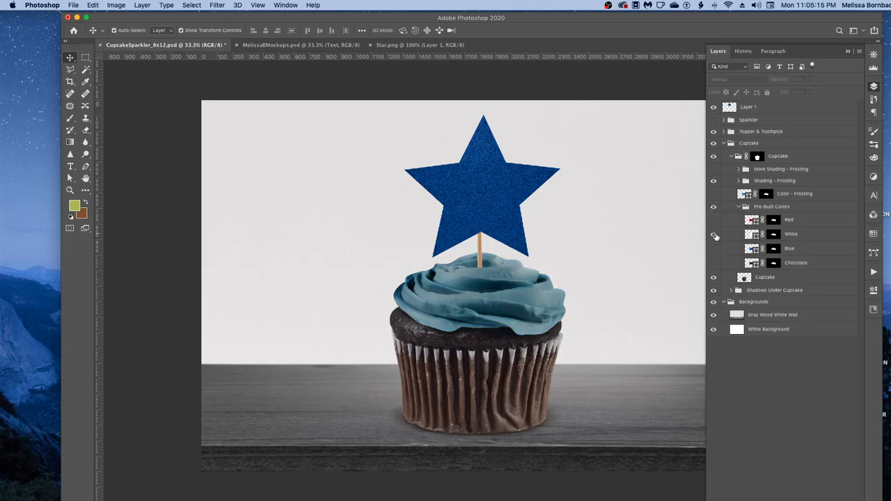
left_click(713, 220)
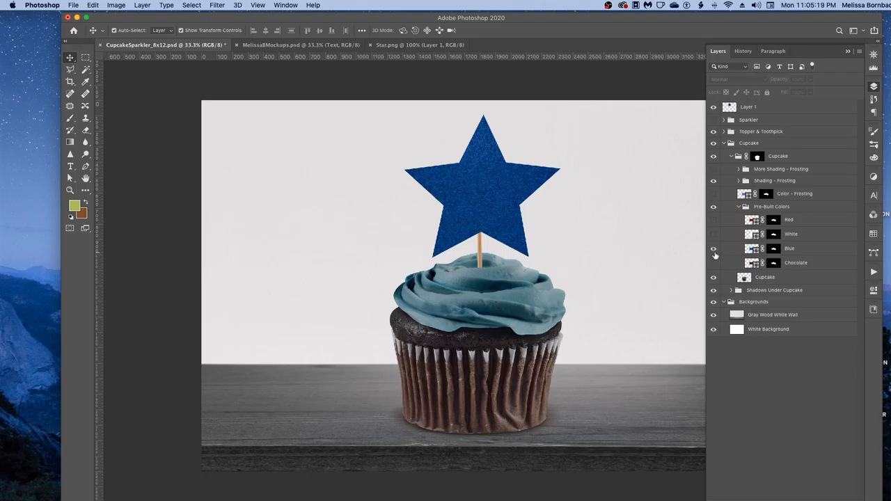
left_click(713, 262)
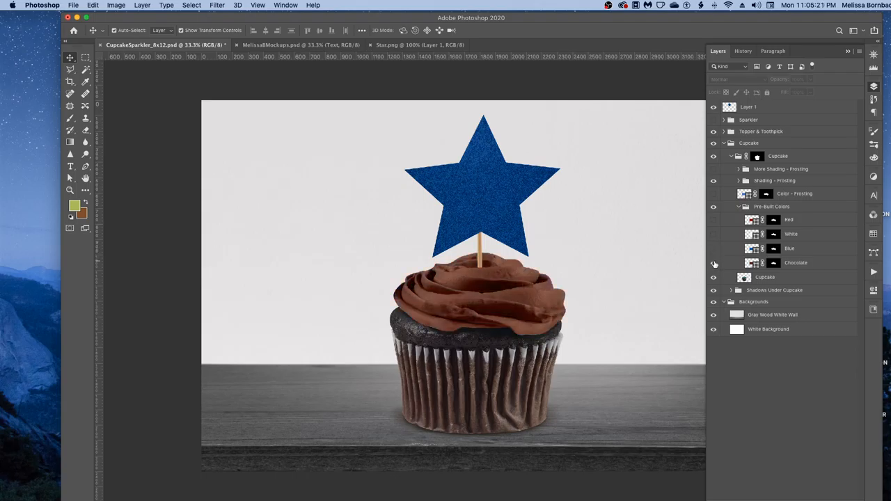
mouse_move(713, 264)
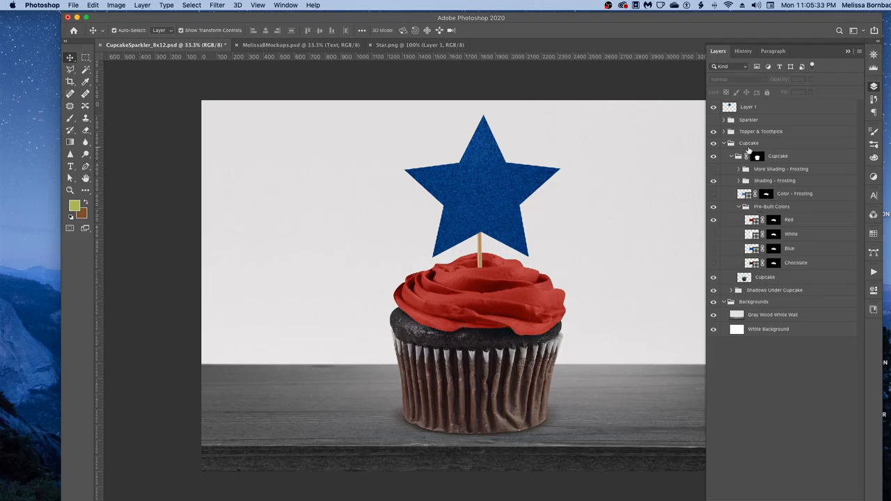
mouse_move(749, 150)
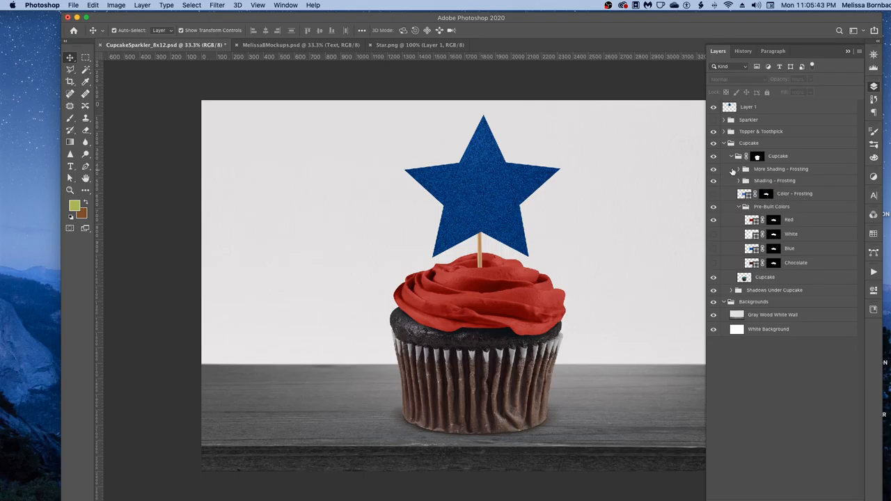
Step: Select More Shading - Frosting and raise its opacity to deepen the red frosting's shading
left_click(782, 169)
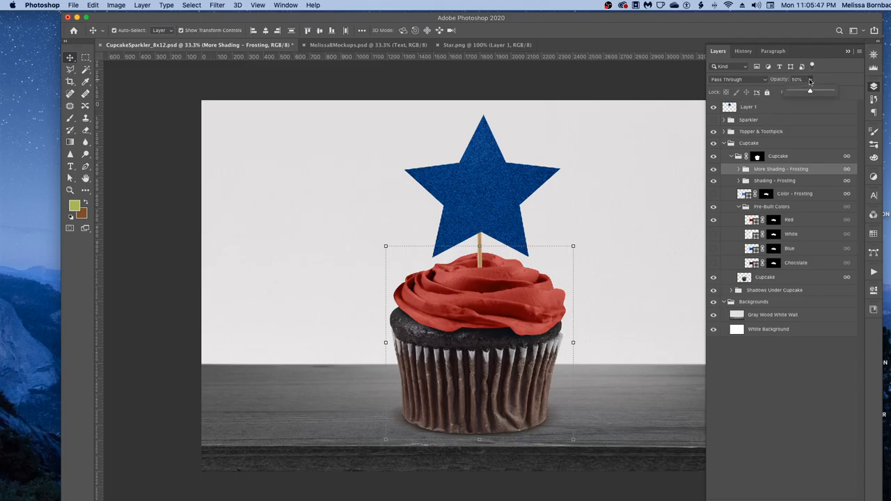
left_click_drag(810, 92, 811, 92)
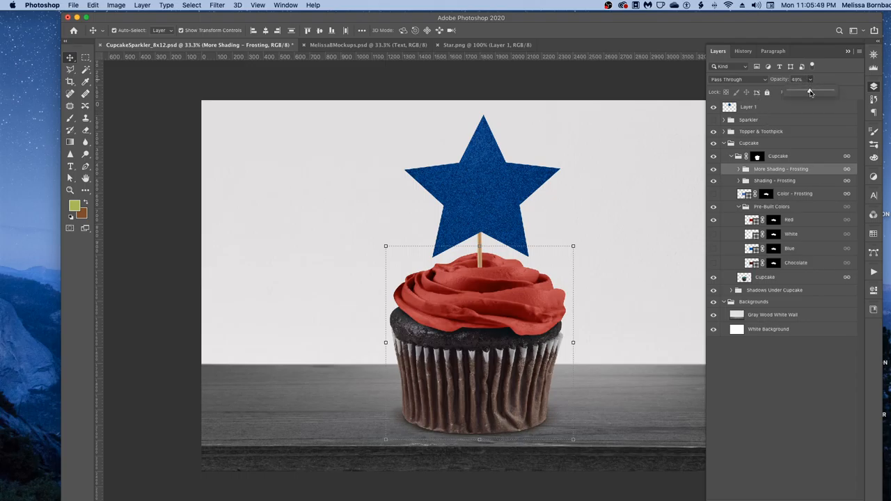
left_click_drag(811, 92, 832, 92)
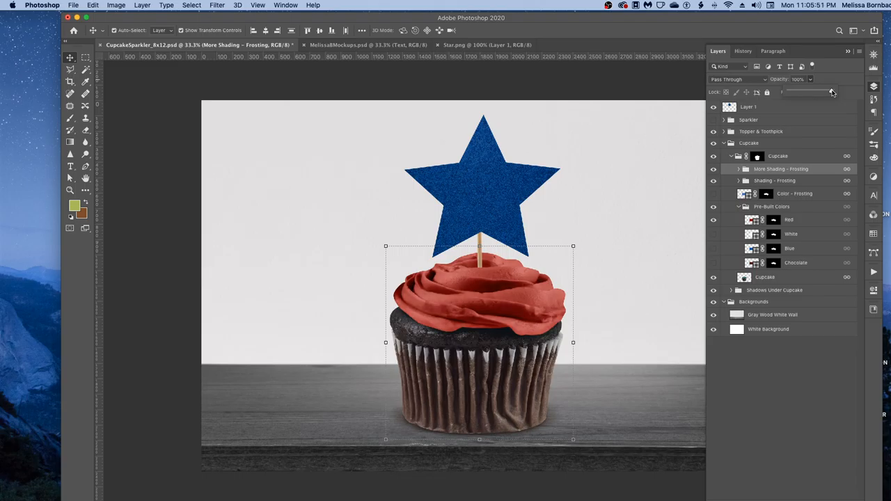
left_click_drag(833, 92, 801, 92)
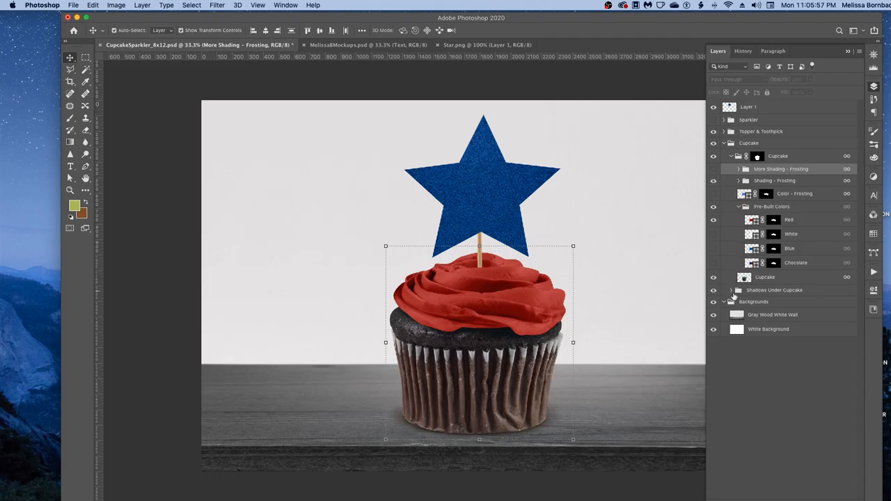
Step: Raise the Cast Shadow layer's opacity under the cupcake, then switch to MelissaBMockups.psd
left_click(739, 291)
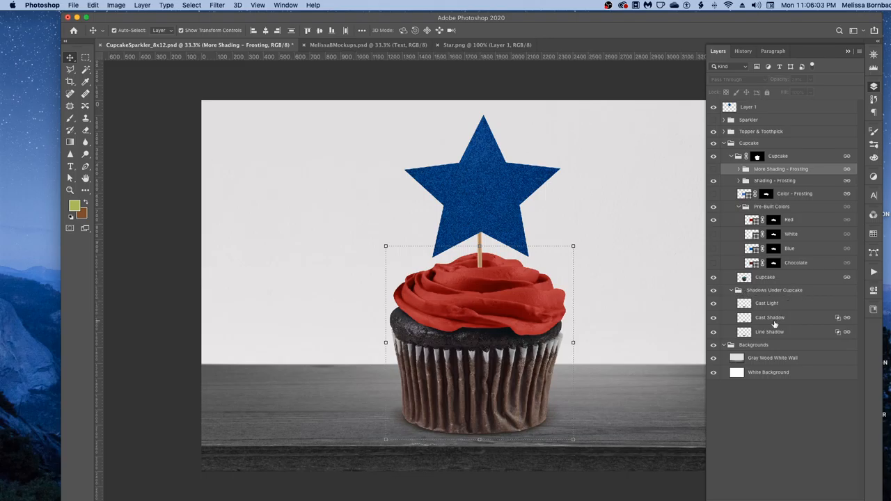
left_click(769, 317)
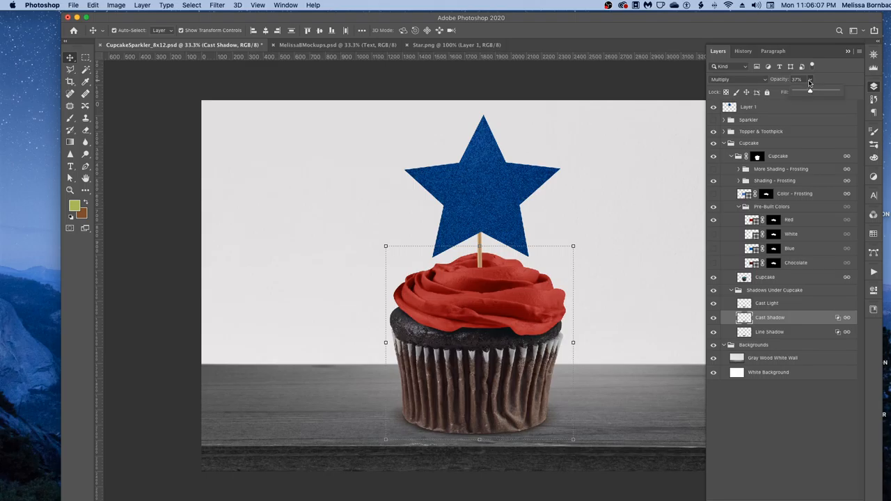
left_click_drag(810, 92, 824, 92)
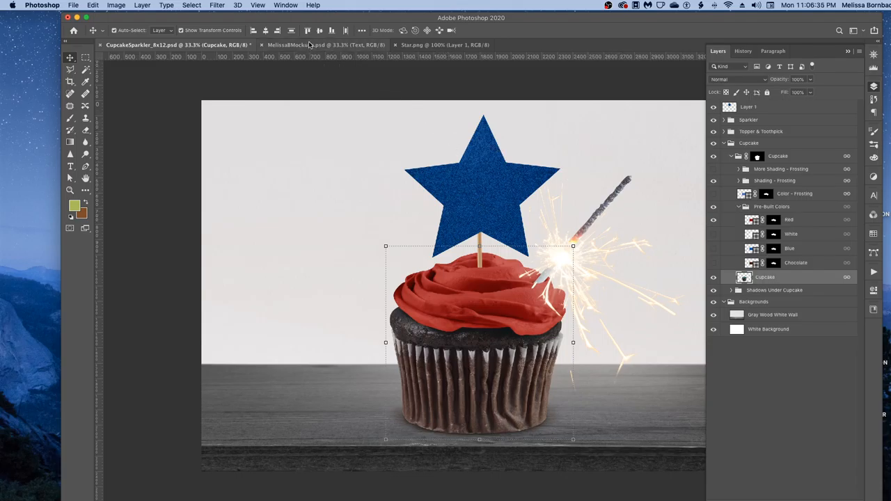
left_click(326, 44)
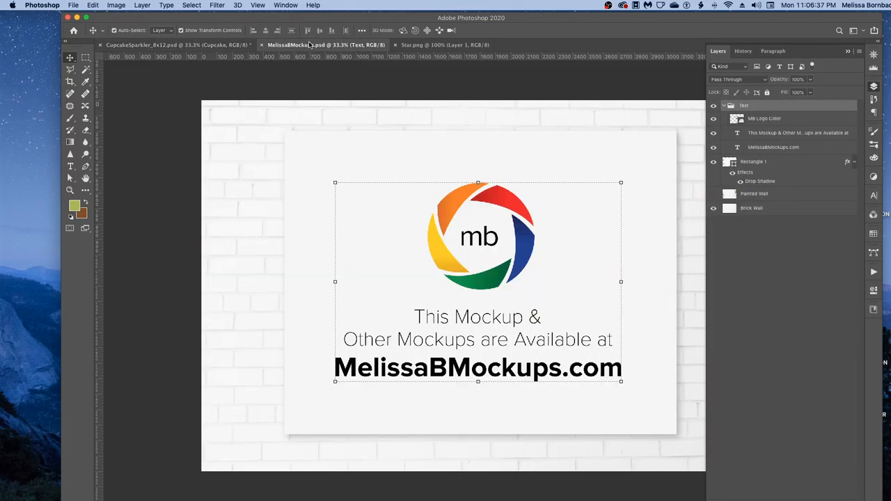